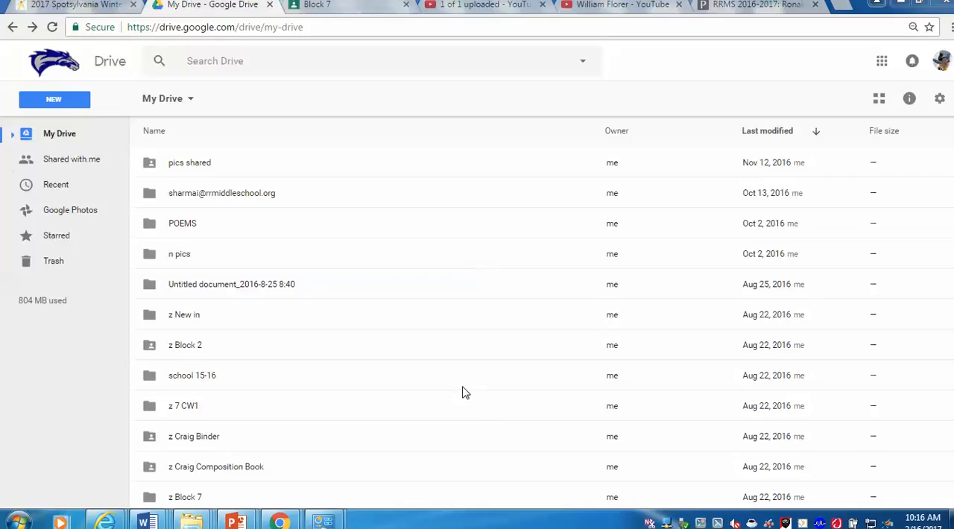
mouse_move(372, 390)
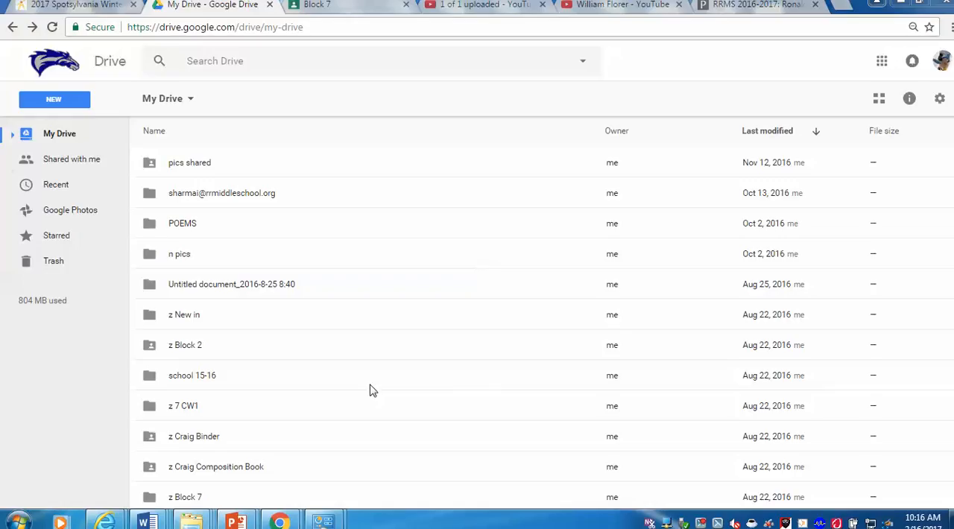
mouse_move(387, 361)
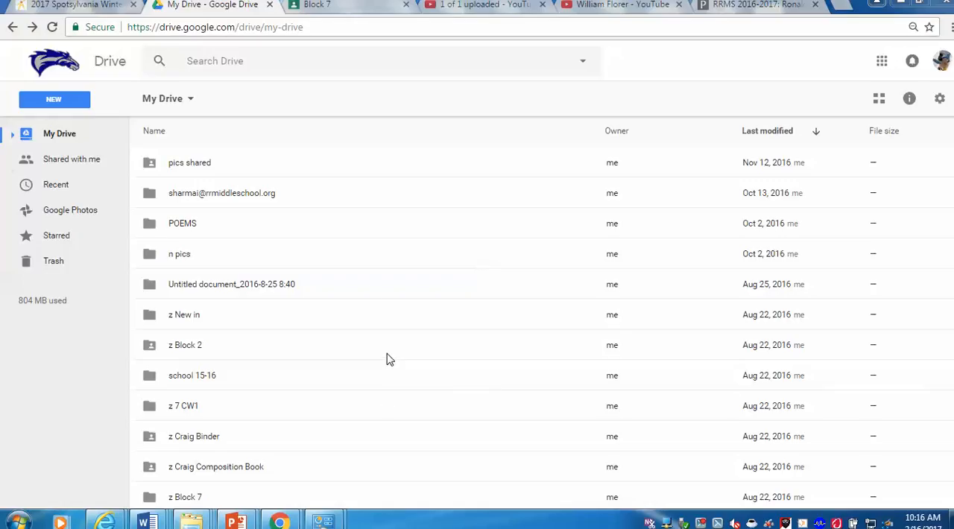
mouse_move(395, 253)
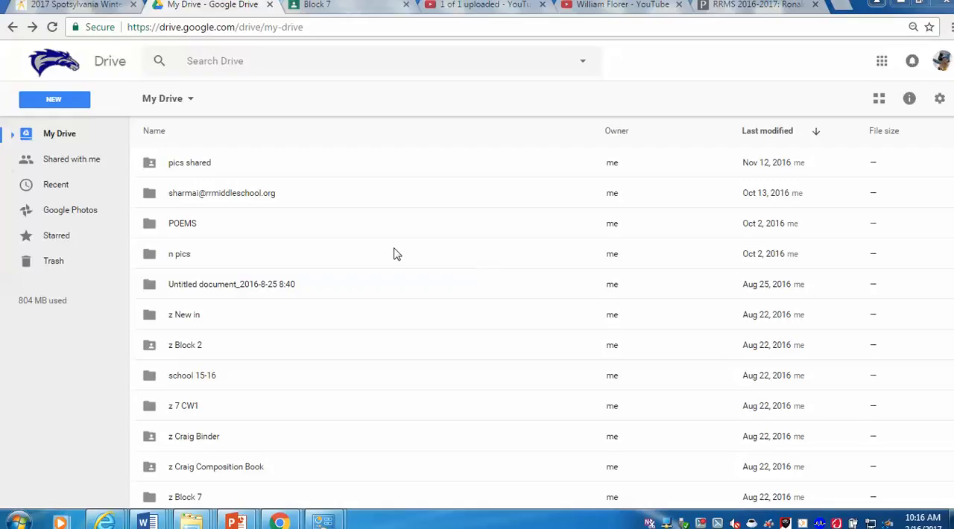
mouse_move(376, 253)
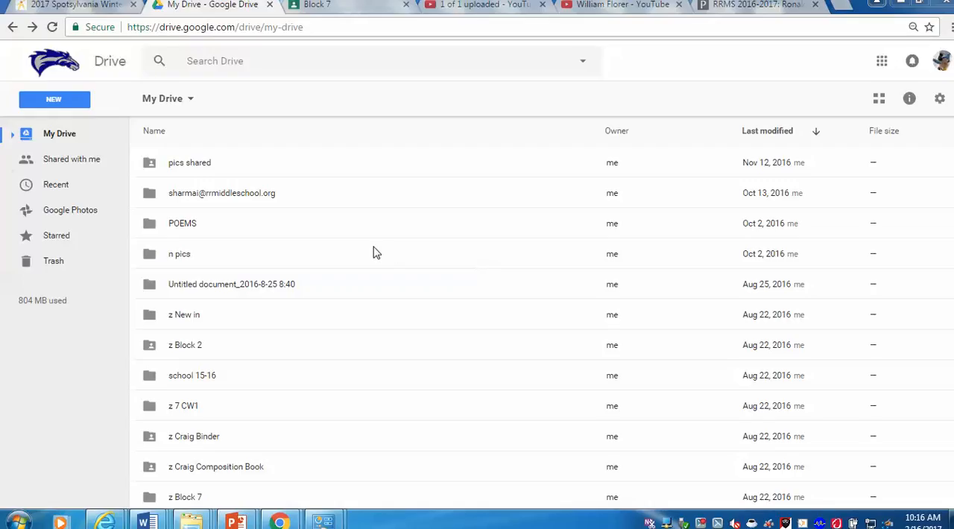
mouse_move(261, 175)
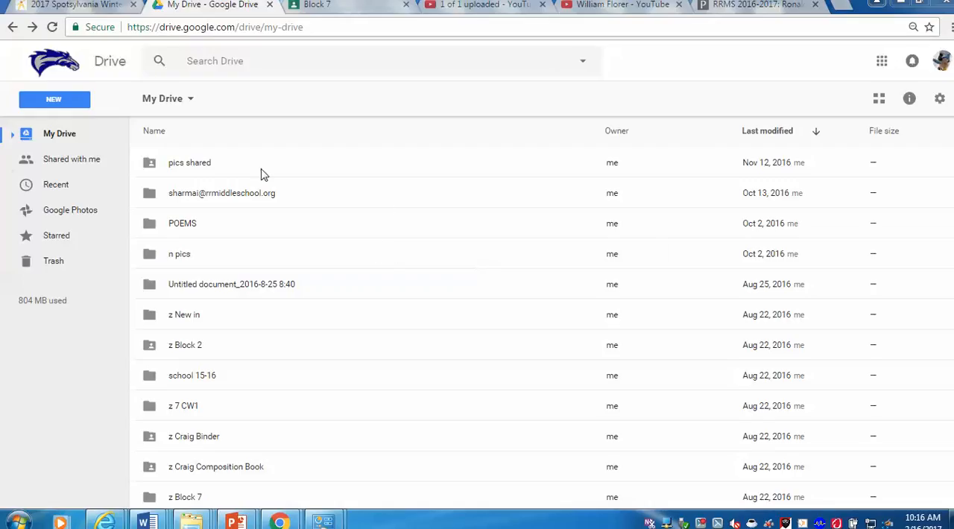
mouse_move(438, 186)
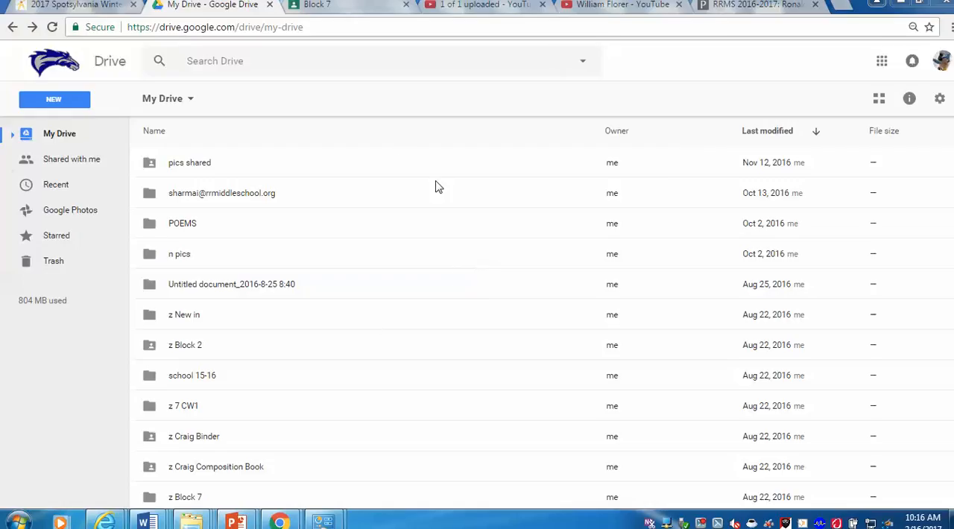
mouse_move(304, 170)
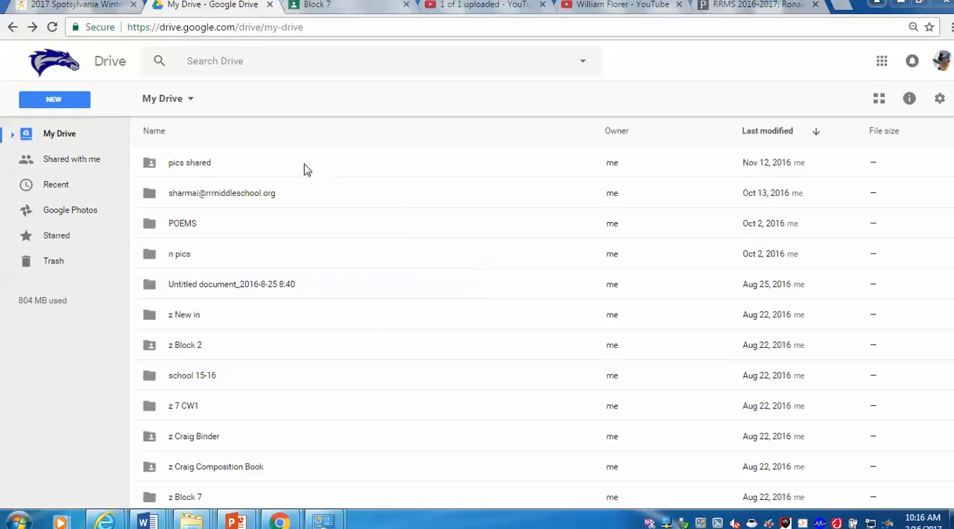
mouse_move(737, 179)
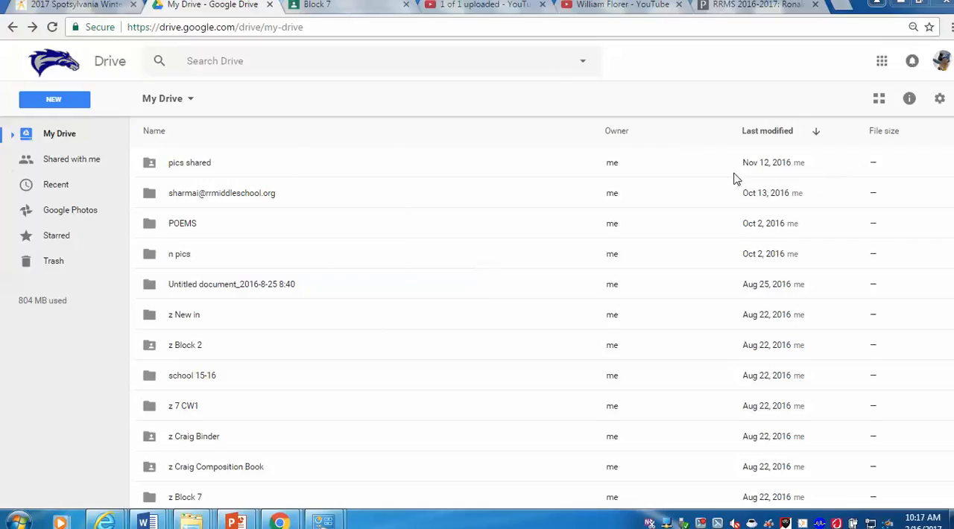
mouse_move(882, 61)
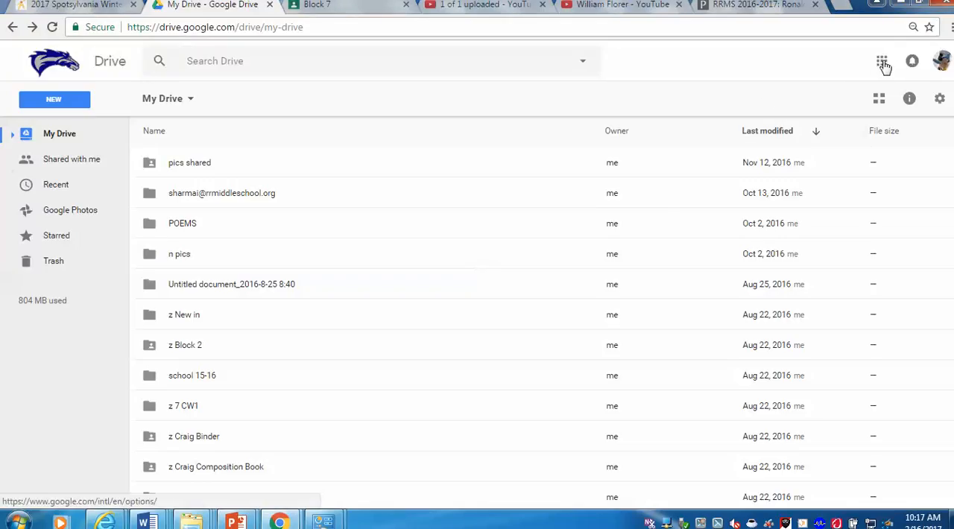
- Launch Google Classroom from the Google apps grid to show the class cards
click(883, 61)
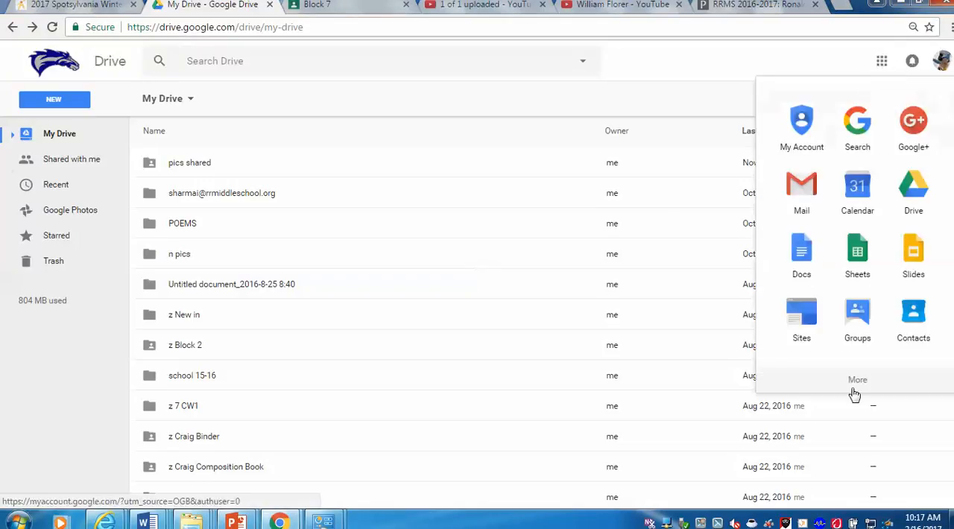
click(857, 380)
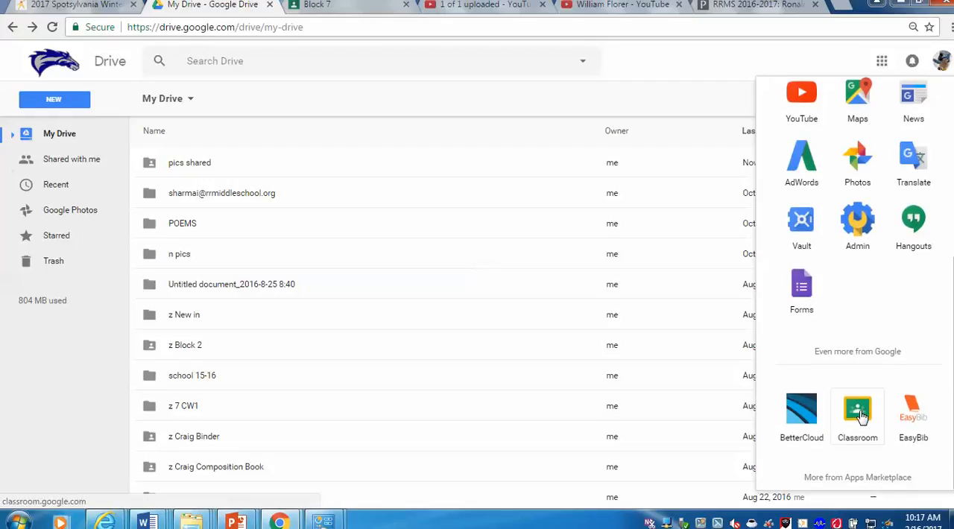
click(857, 410)
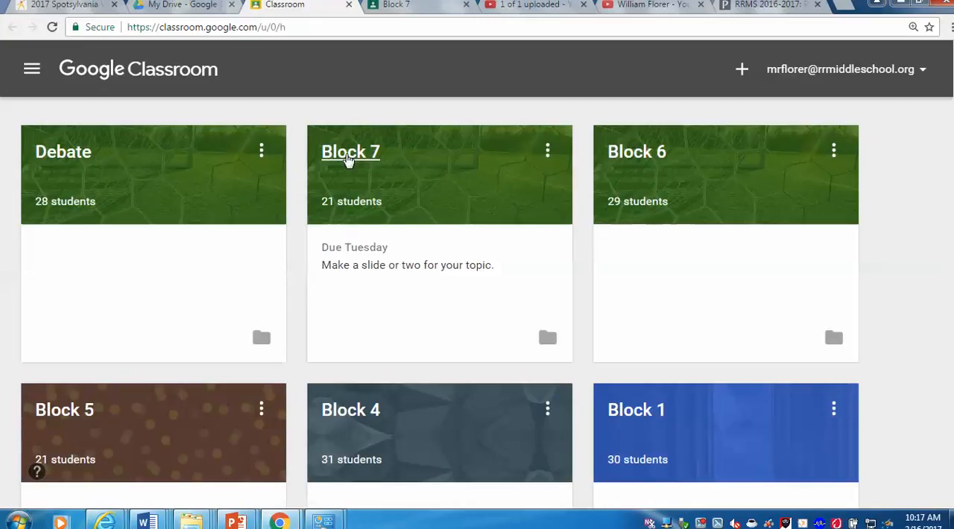
- Enter the Block 7 class and scroll its stream to the 'Make a slide or two for your topic' assignment
click(350, 152)
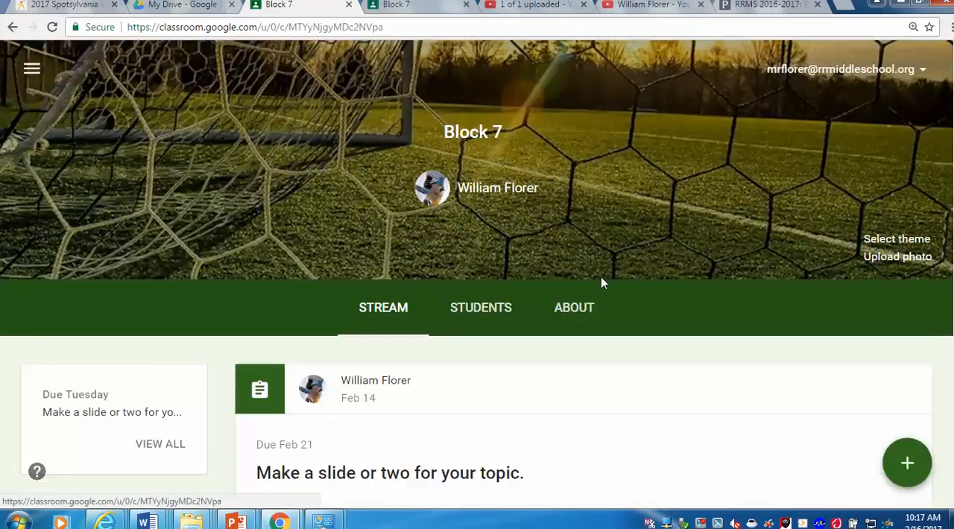
mouse_move(480, 307)
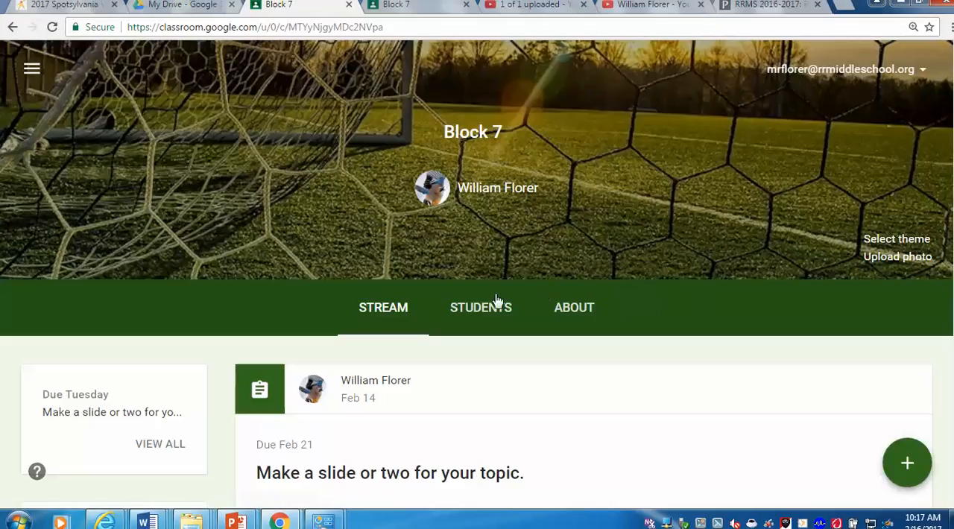
scroll(down, 3)
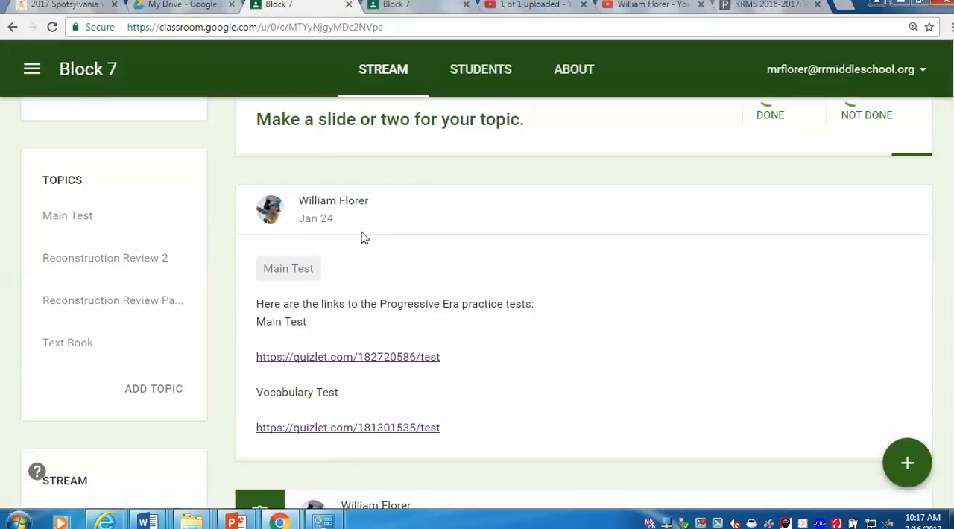
scroll(up, 3)
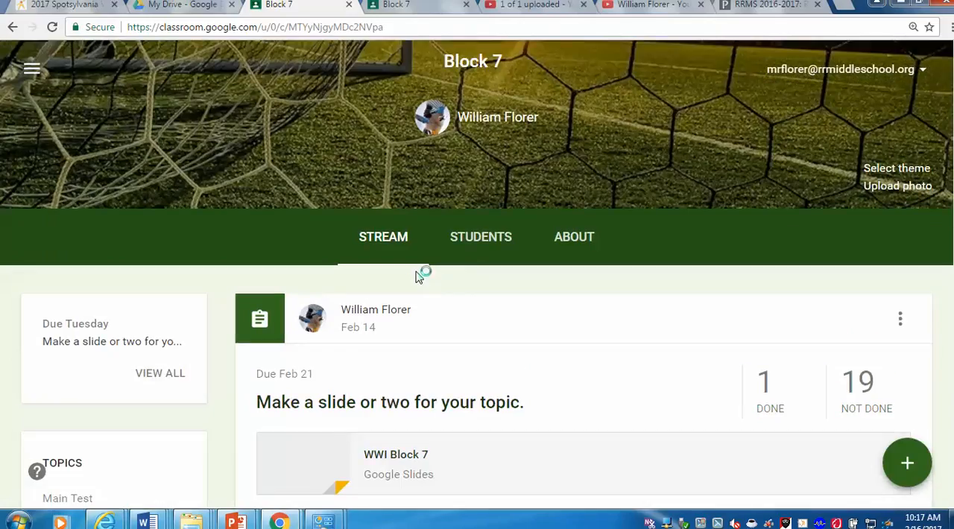
scroll(down, 3)
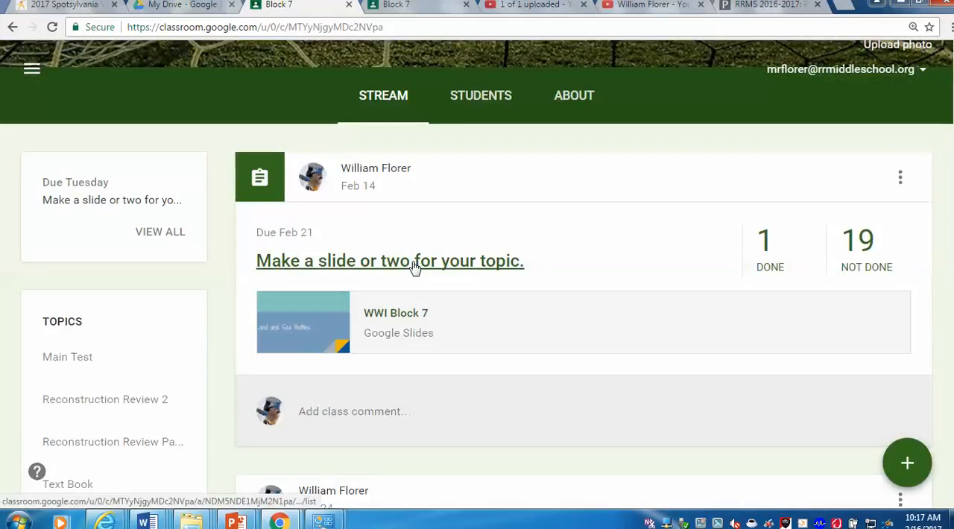
mouse_move(512, 269)
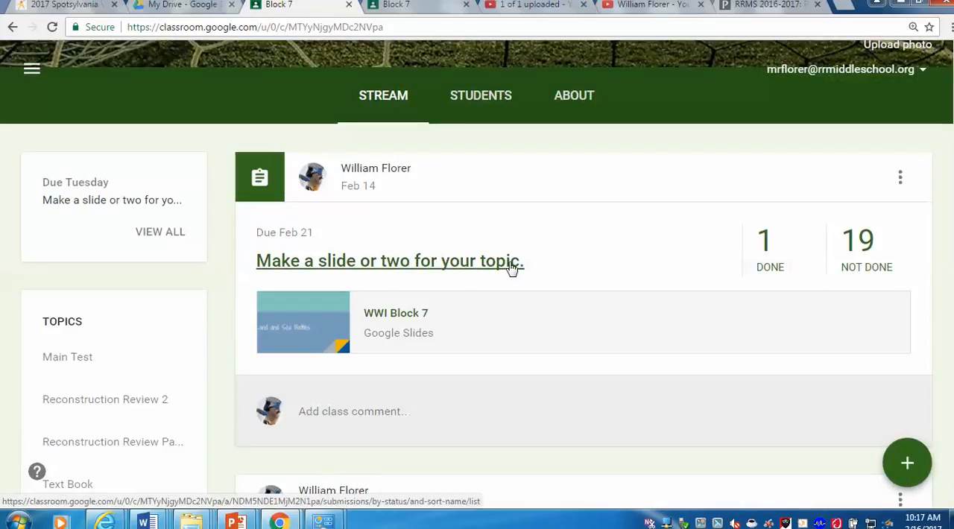
mouse_move(287, 332)
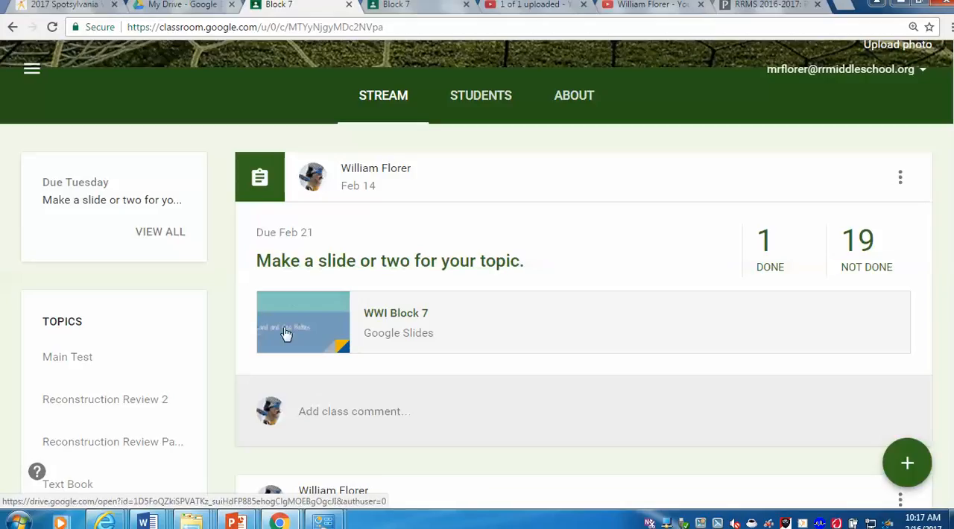
mouse_move(306, 341)
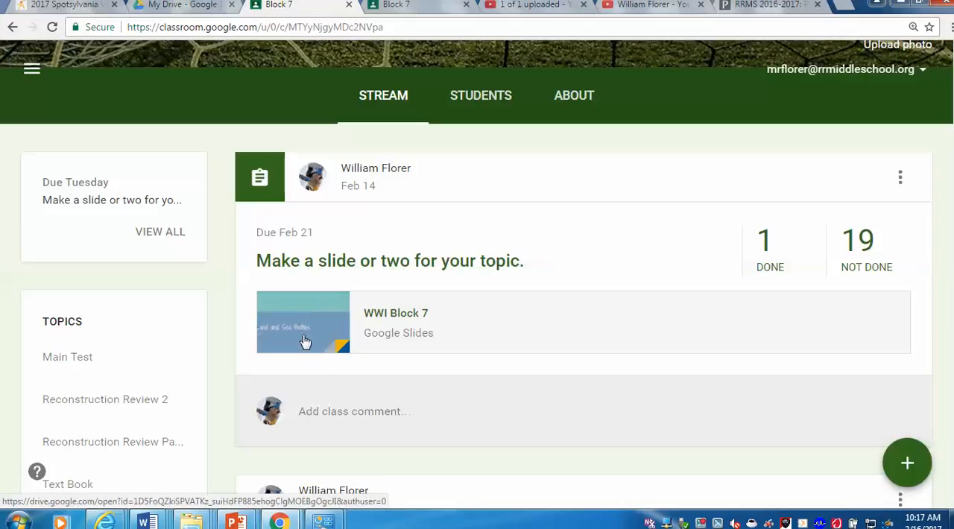
- Load the WWI Block 7 deck in Slides, showing the 'Land and Sea Battles' title slide
click(303, 322)
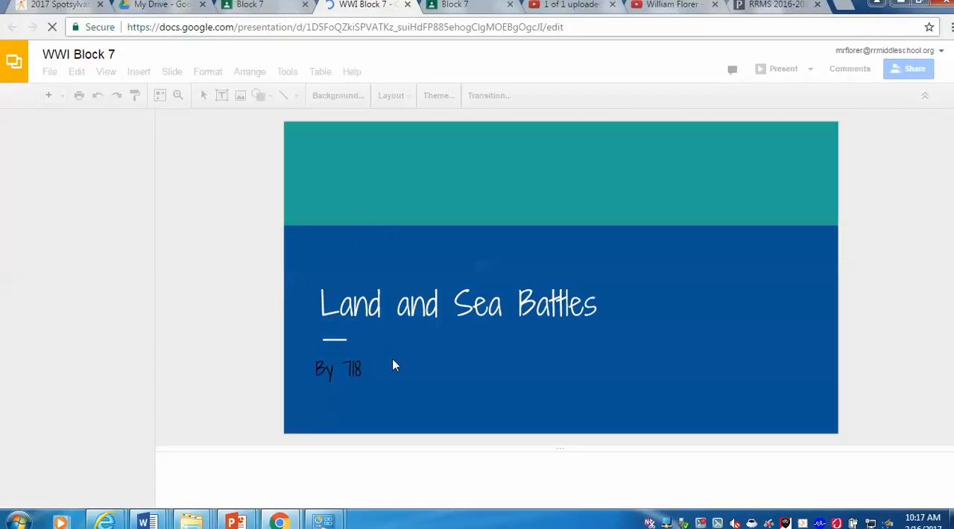
mouse_move(369, 365)
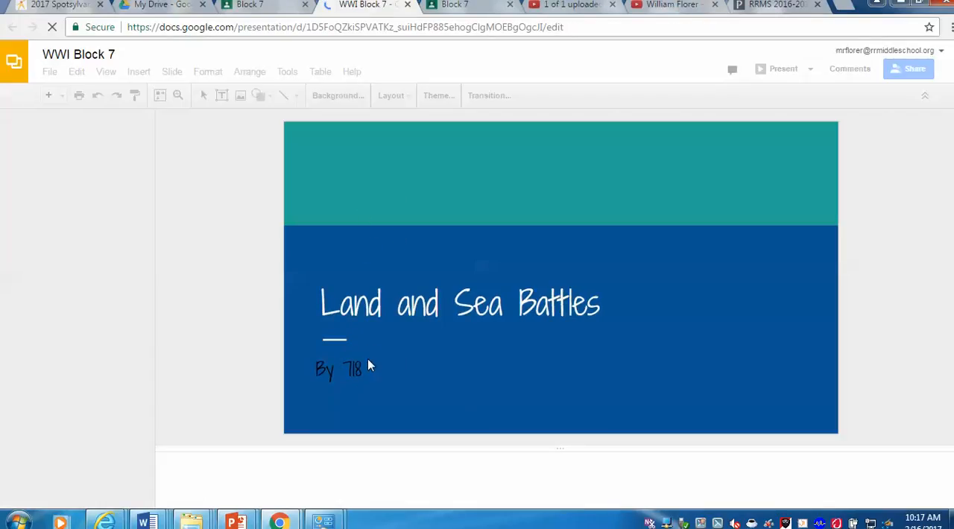
mouse_move(342, 369)
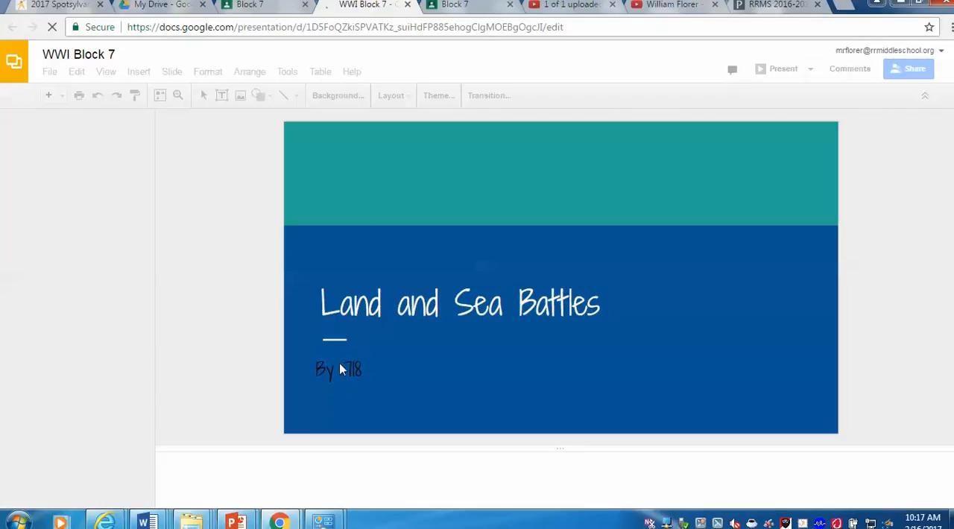
mouse_move(336, 379)
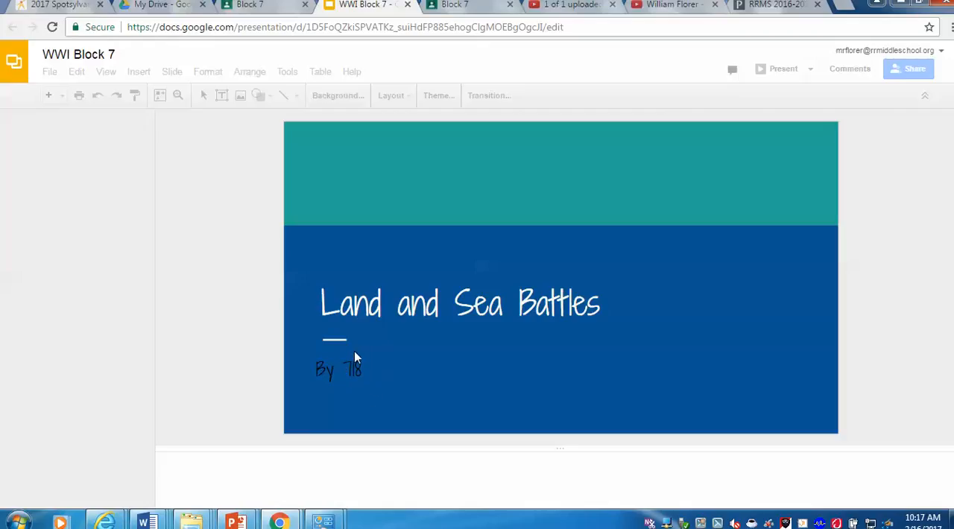
mouse_move(363, 354)
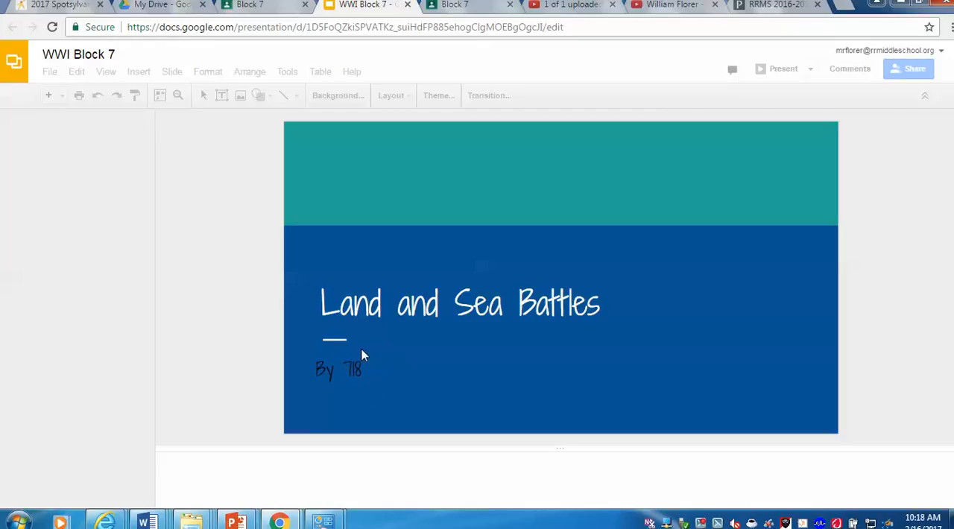
mouse_move(429, 277)
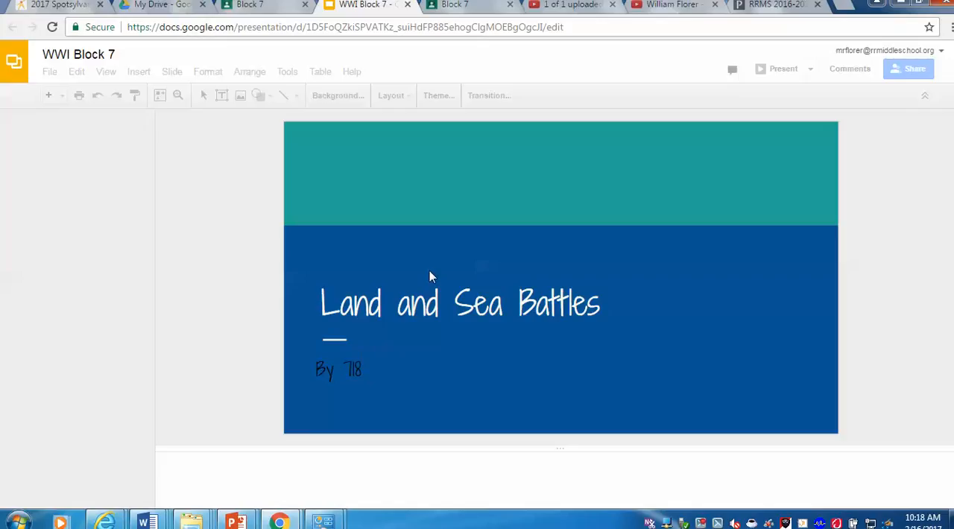
click(436, 271)
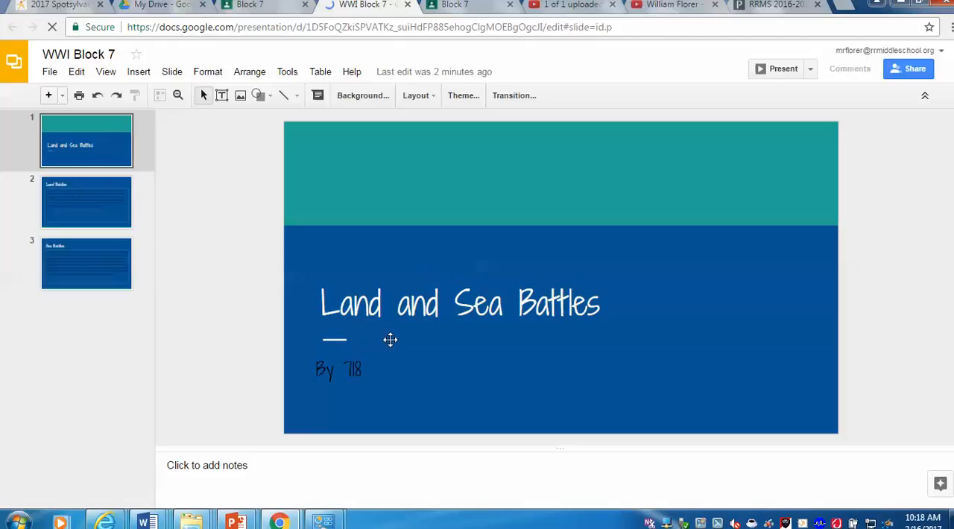
mouse_move(372, 379)
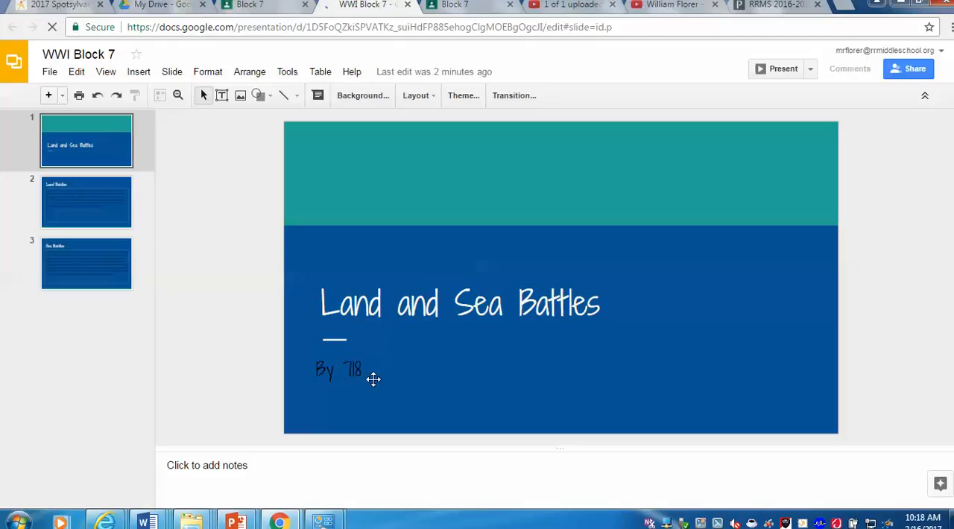
mouse_move(358, 348)
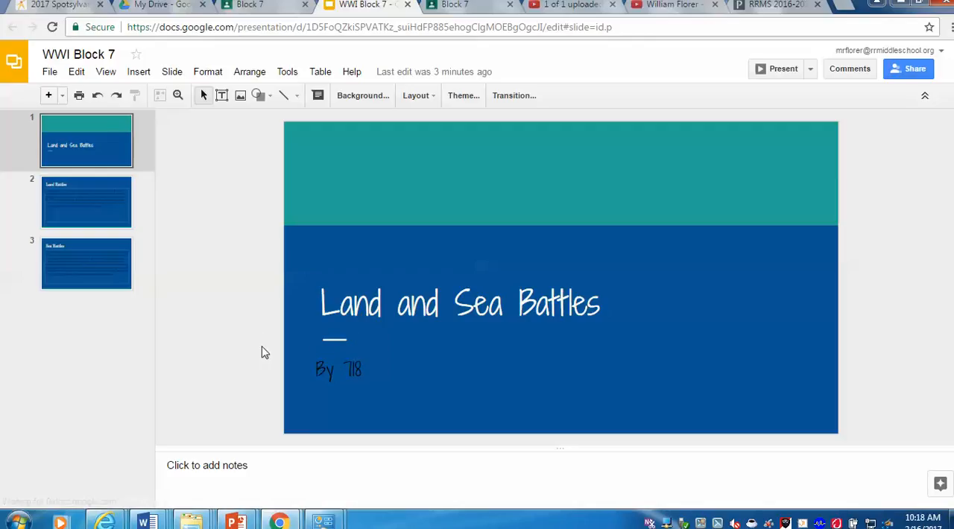
mouse_move(161, 155)
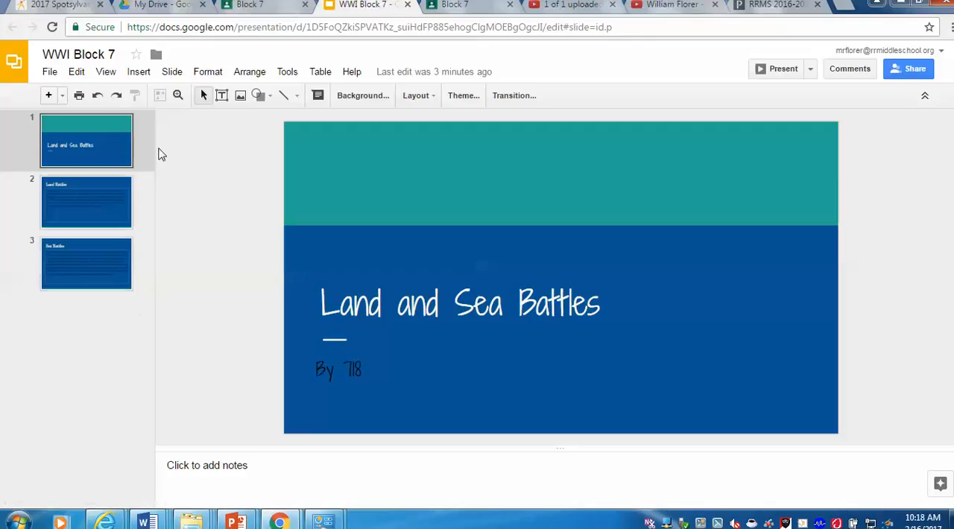
mouse_move(179, 68)
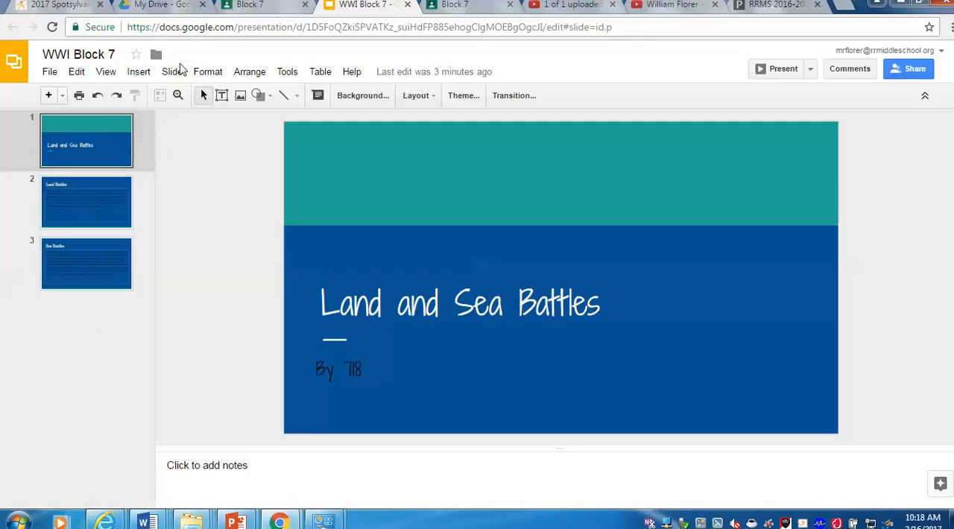
- Insert a new blank slide after the title slide and select its title placeholder
click(172, 72)
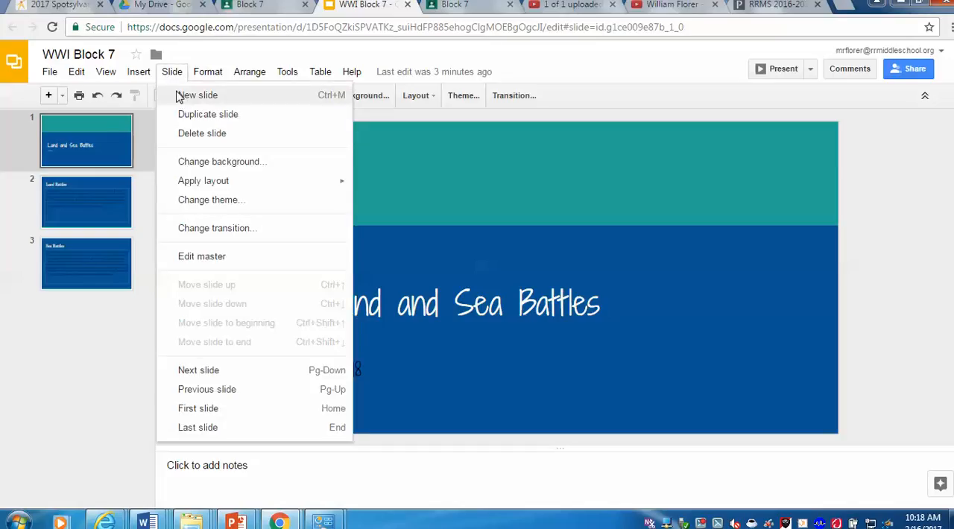
click(196, 95)
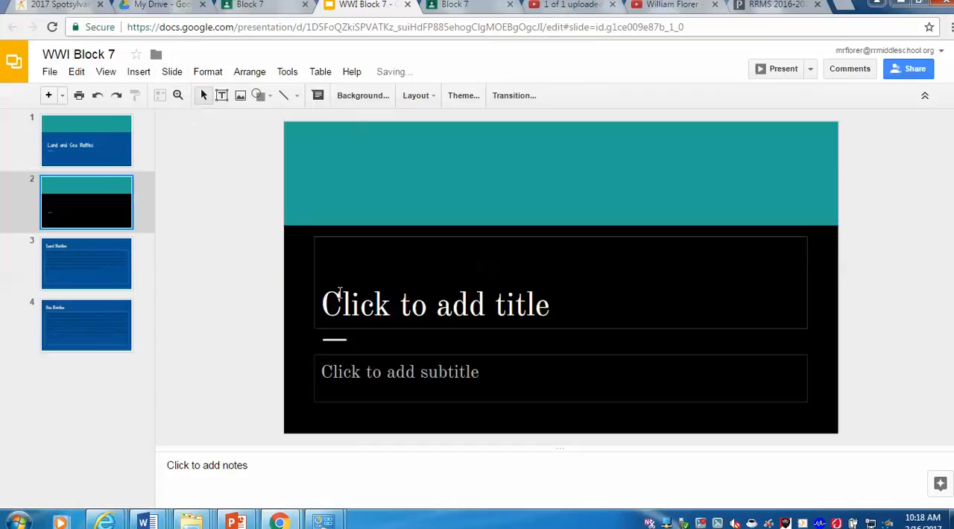
click(435, 304)
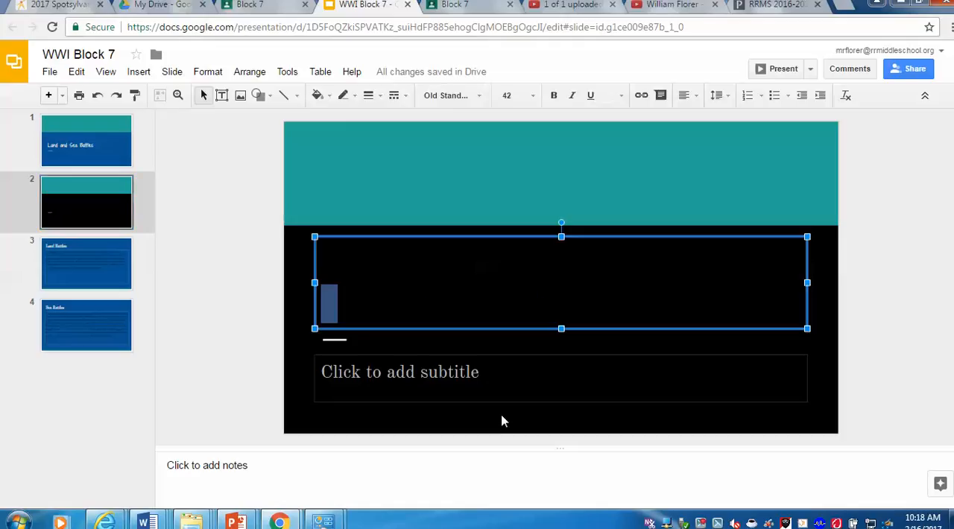
mouse_move(415, 364)
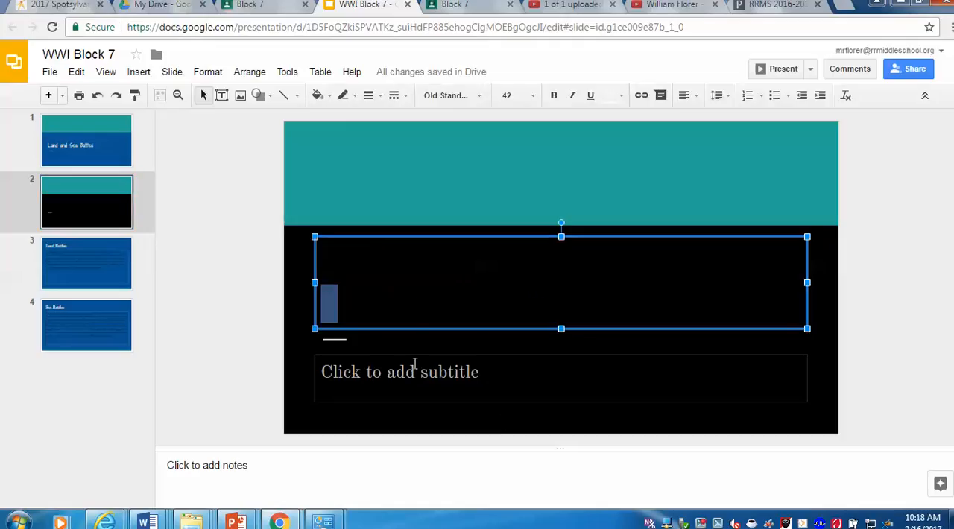
mouse_move(183, 113)
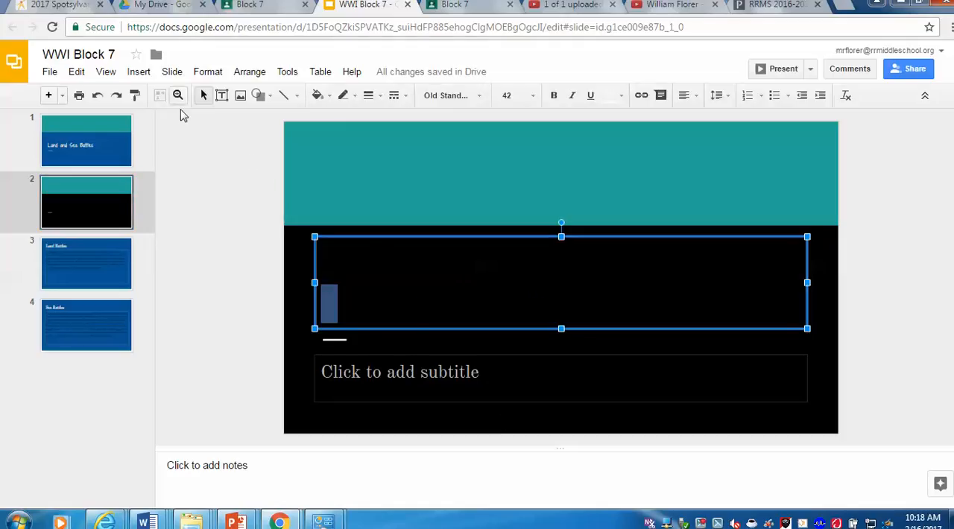
mouse_move(644, 176)
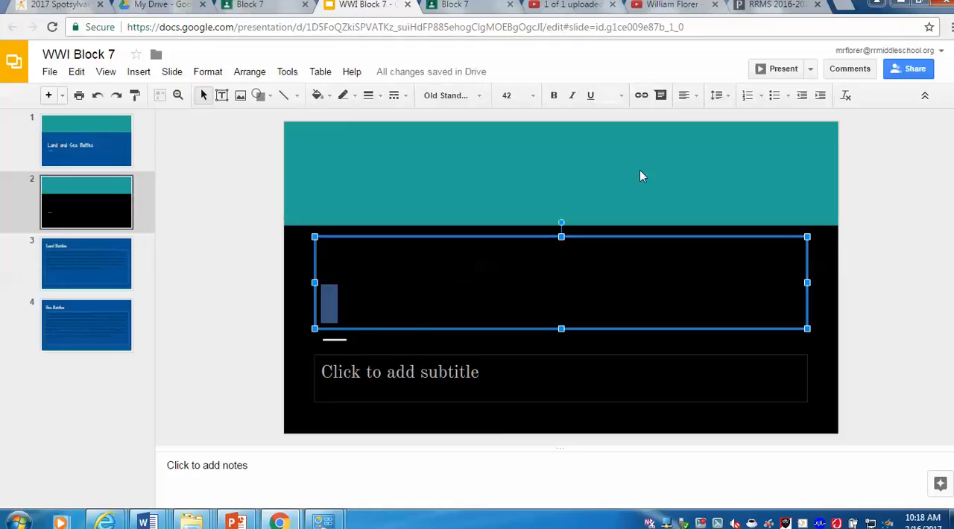
mouse_move(393, 146)
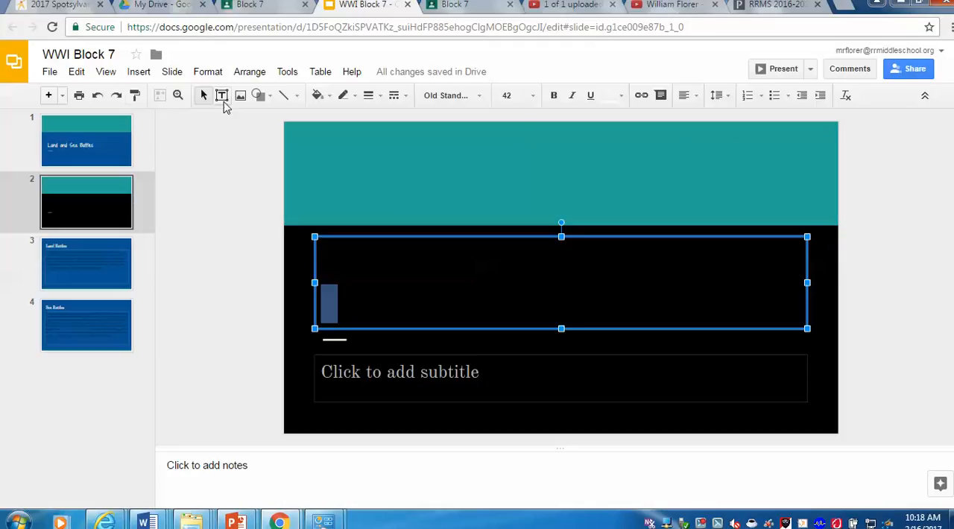
mouse_move(546, 177)
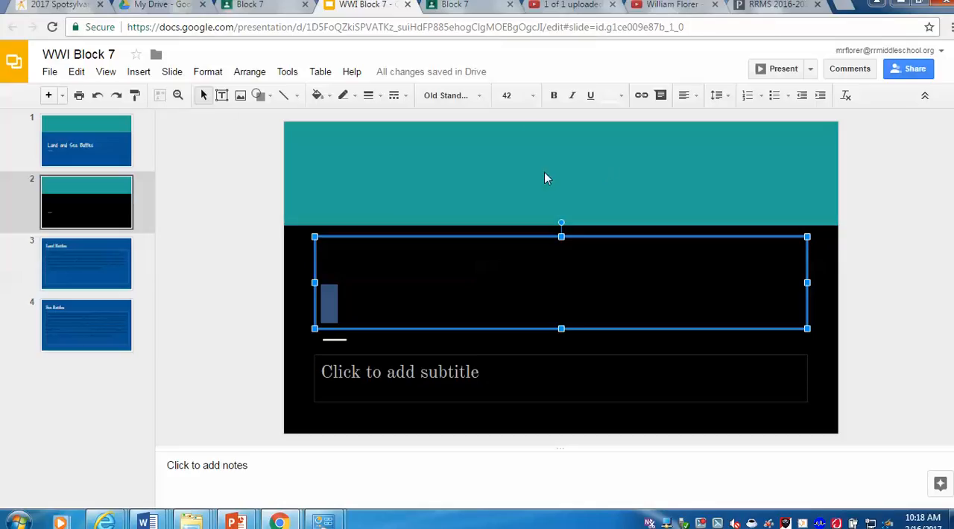
mouse_move(365, 176)
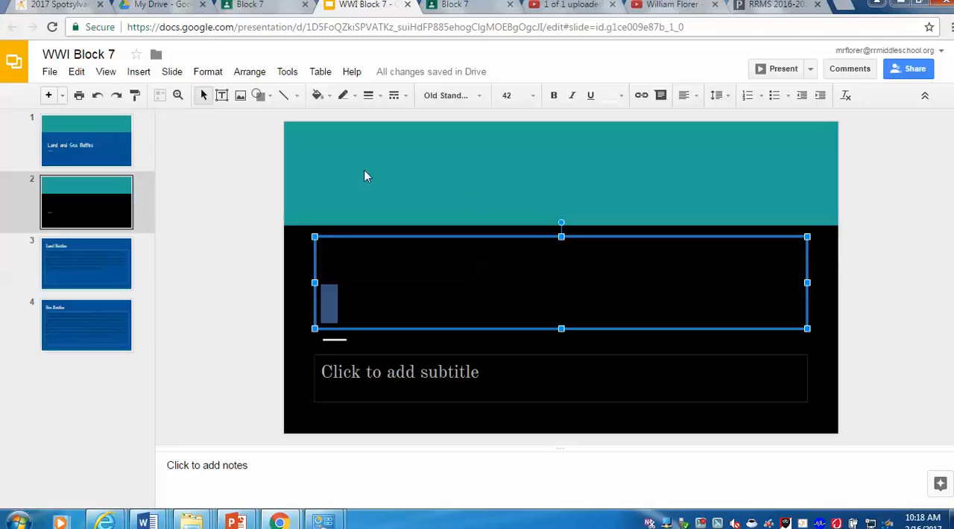
mouse_move(820, 48)
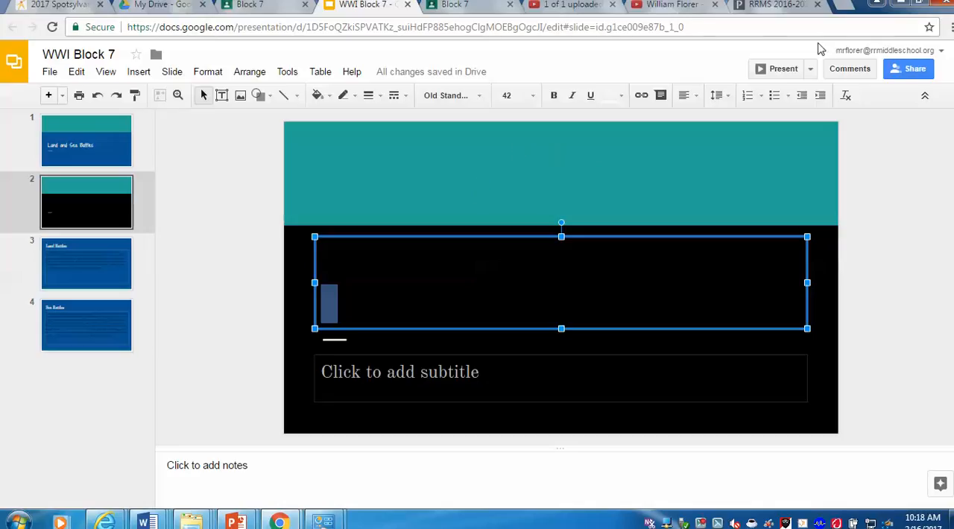
mouse_move(450, 142)
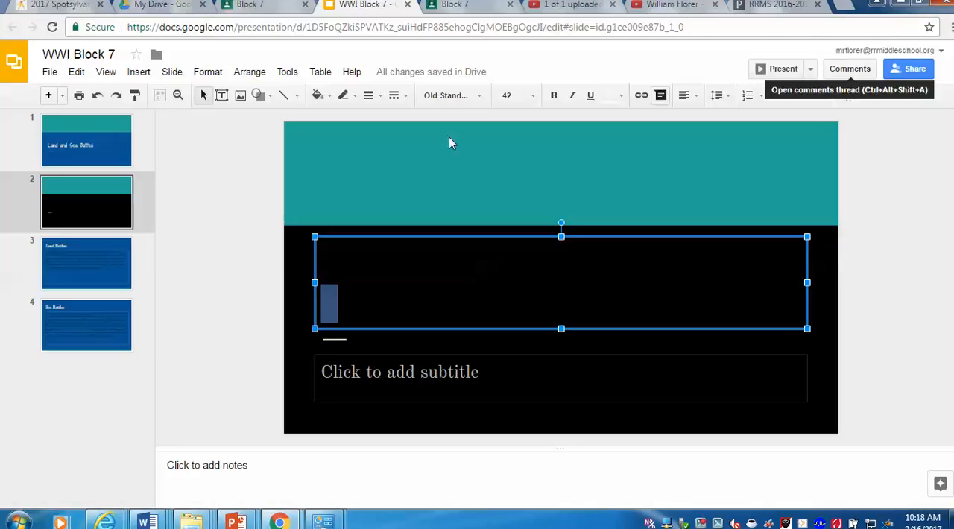
mouse_move(365, 159)
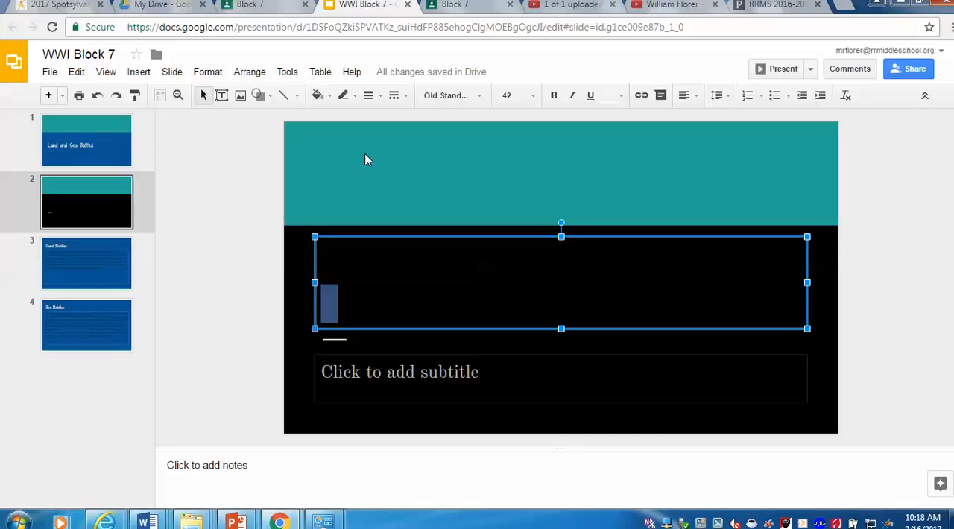